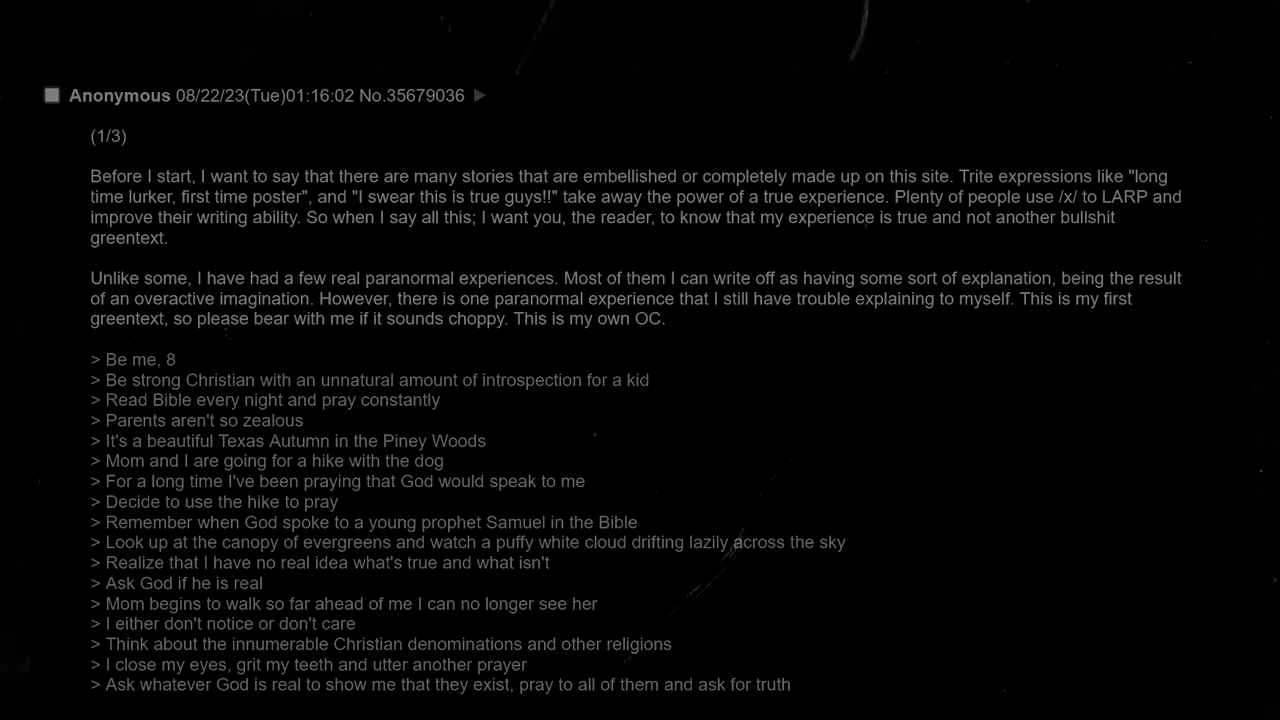
scroll(down, 3)
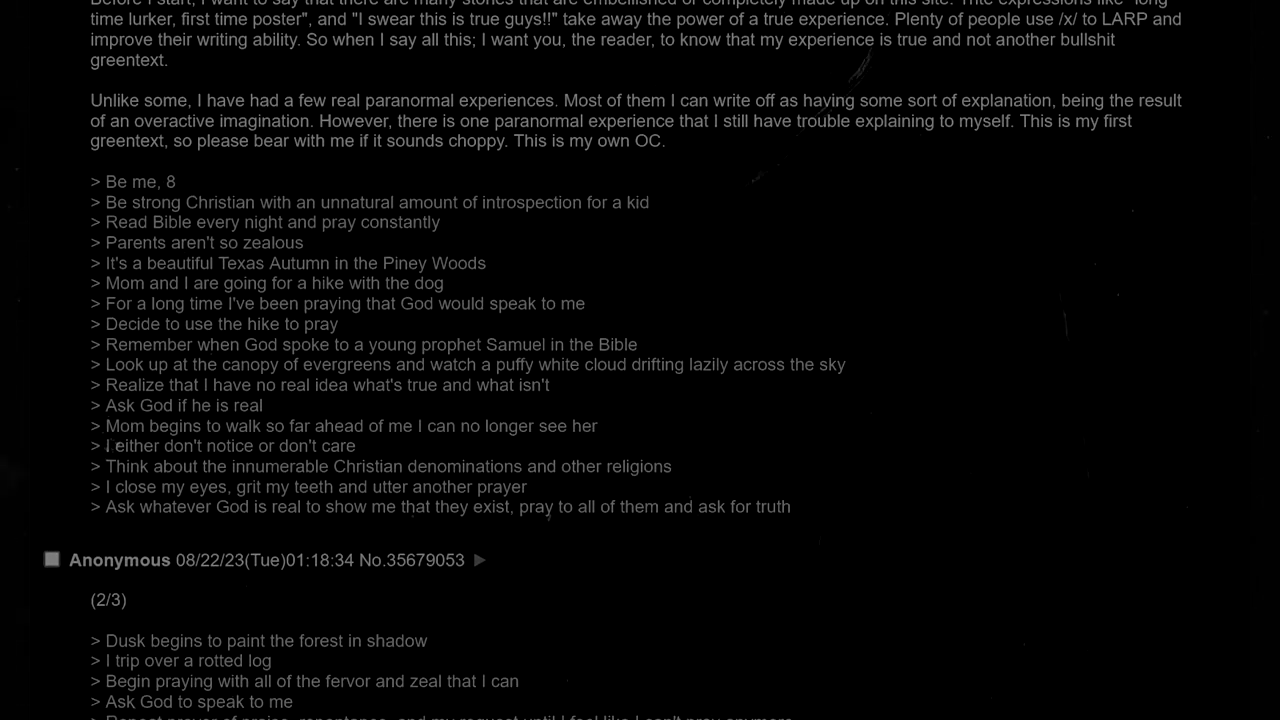
scroll(down, 3)
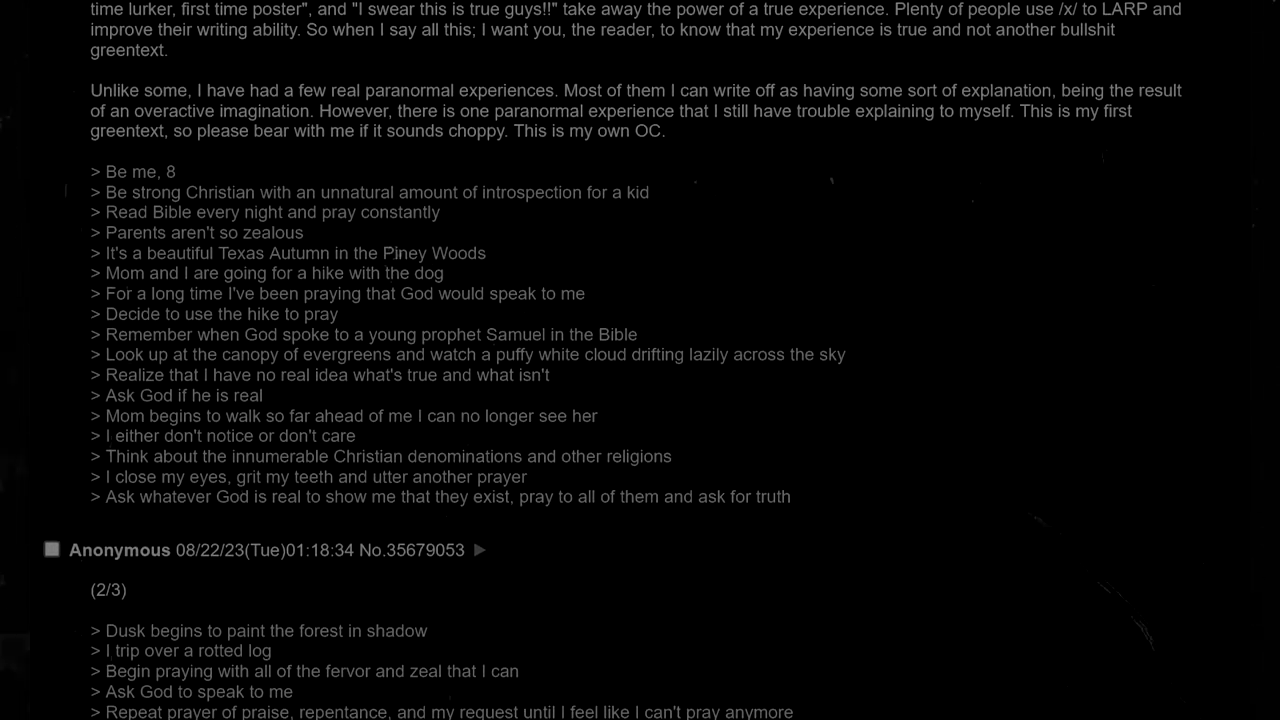
scroll(down, 3)
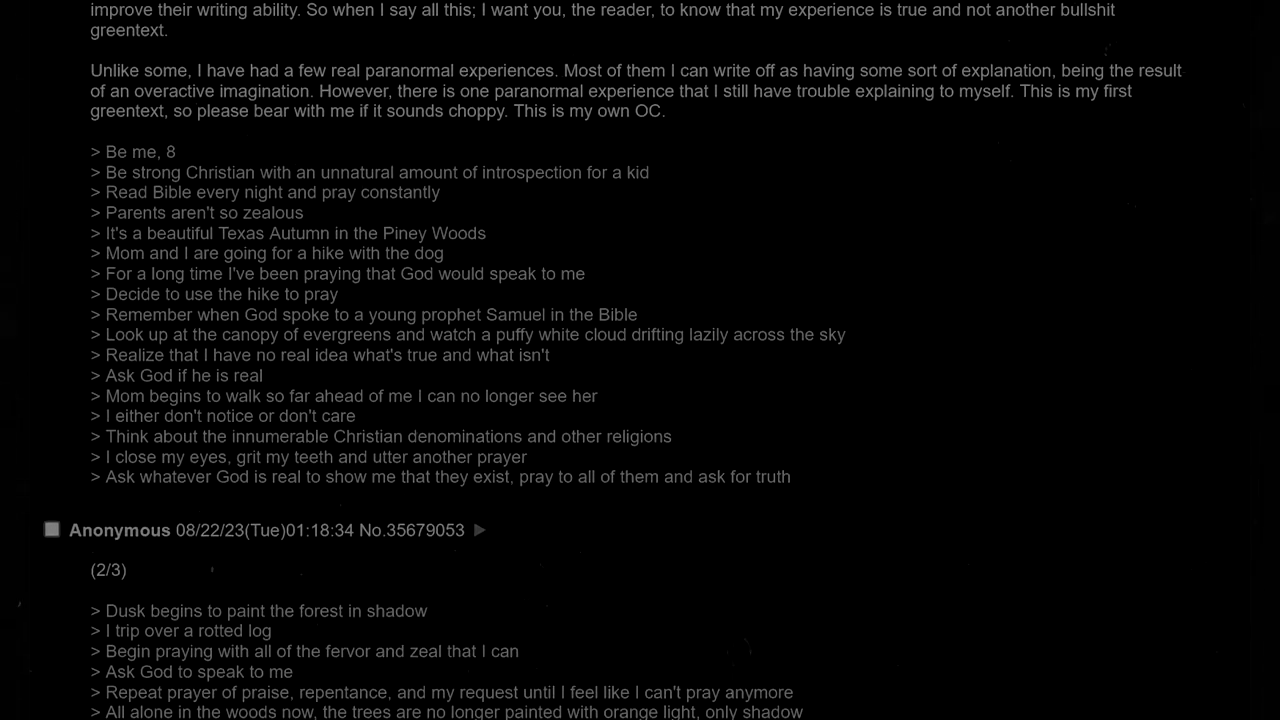
scroll(up, 3)
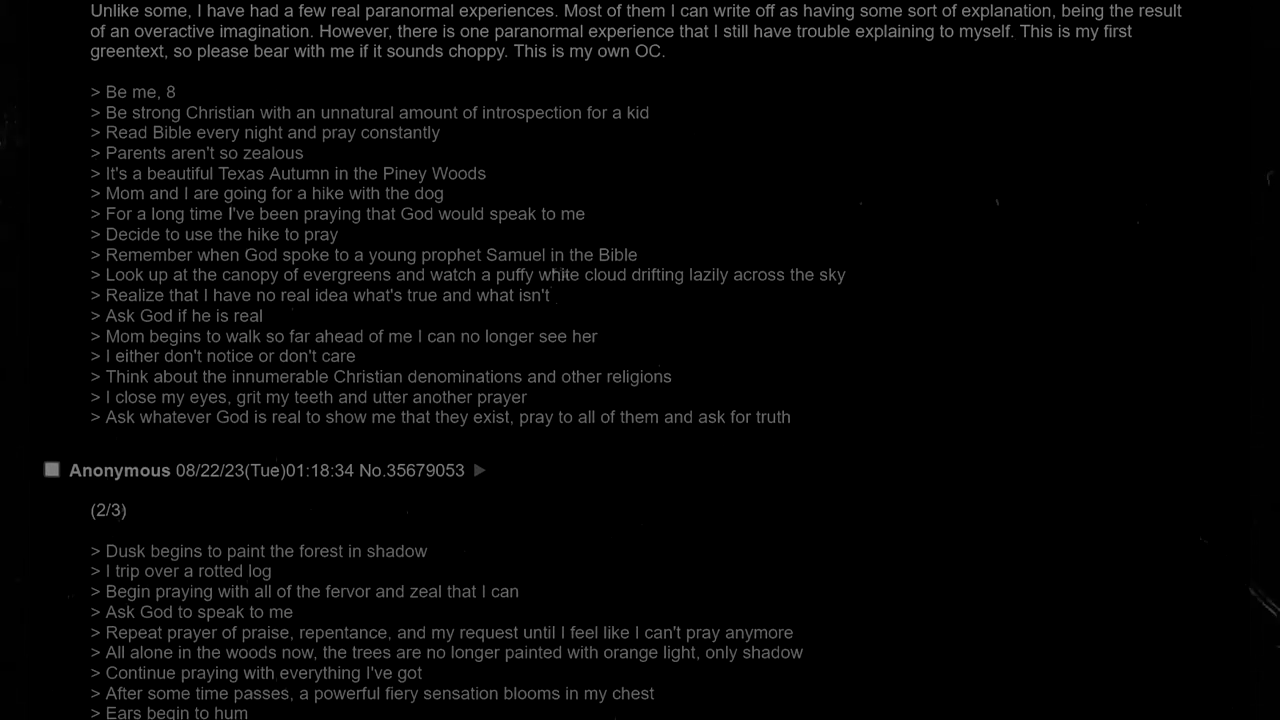
scroll(down, 3)
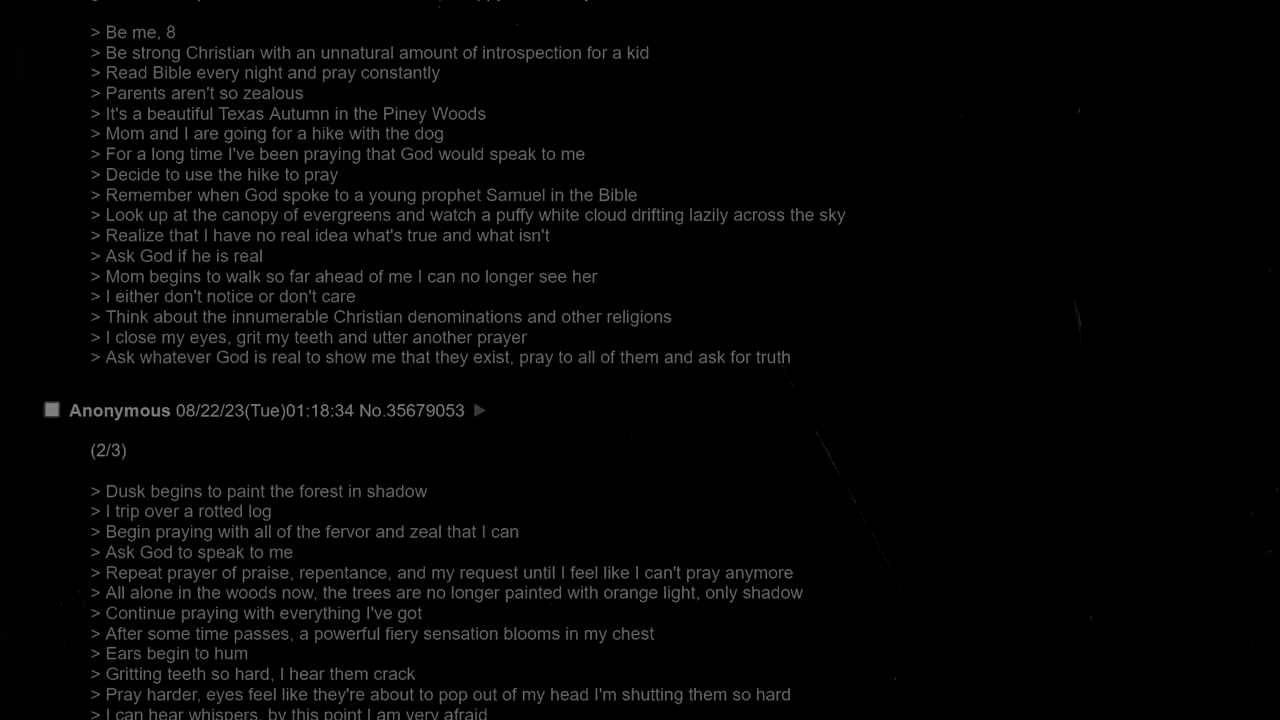
scroll(up, 3)
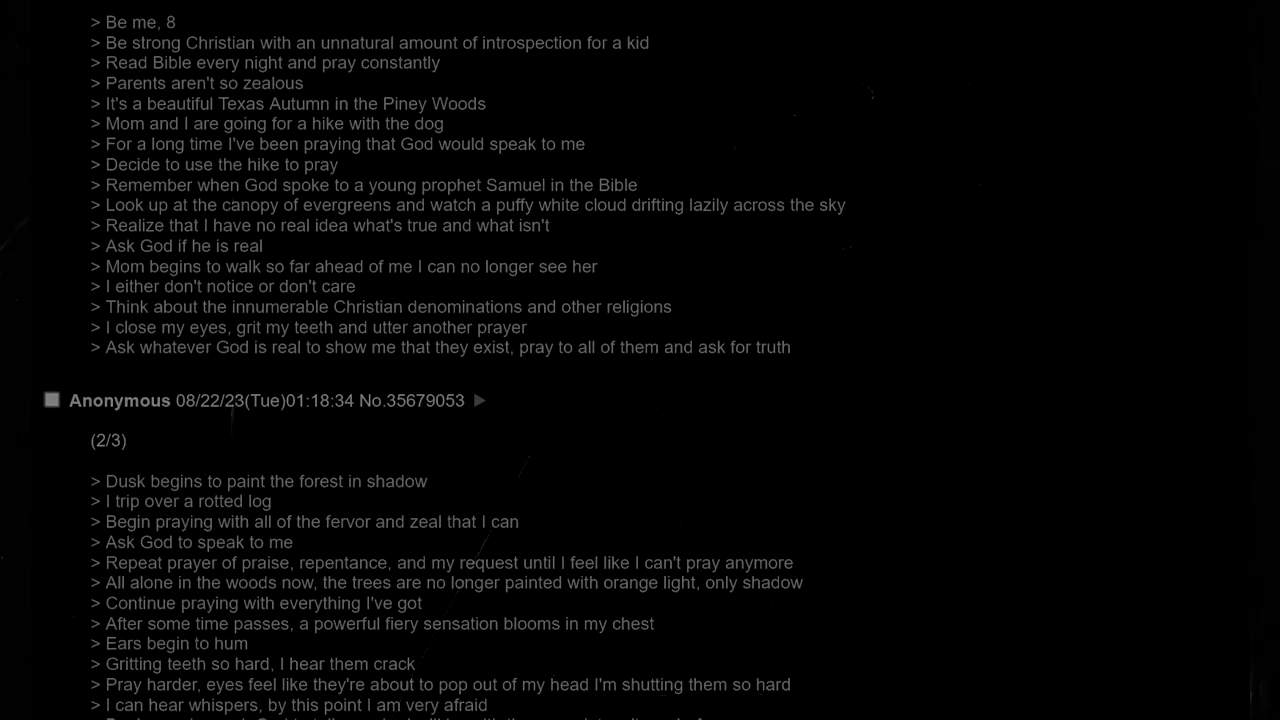
scroll(down, 3)
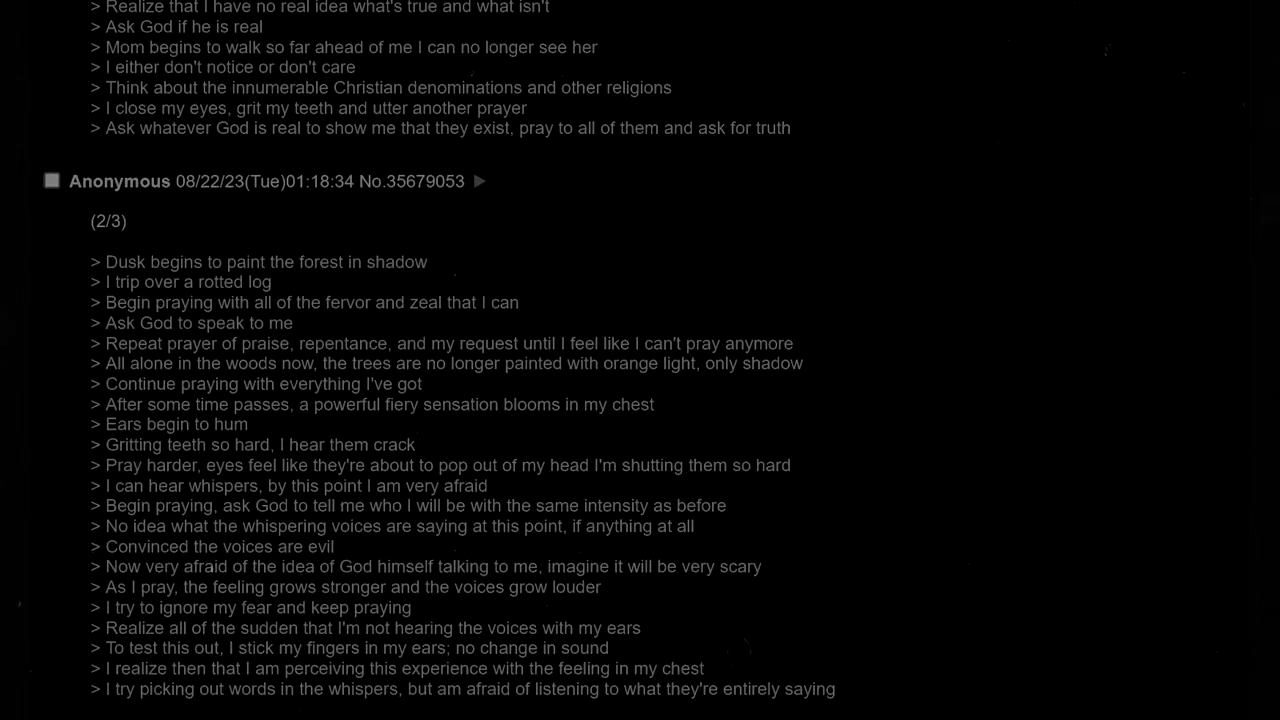
scroll(up, 3)
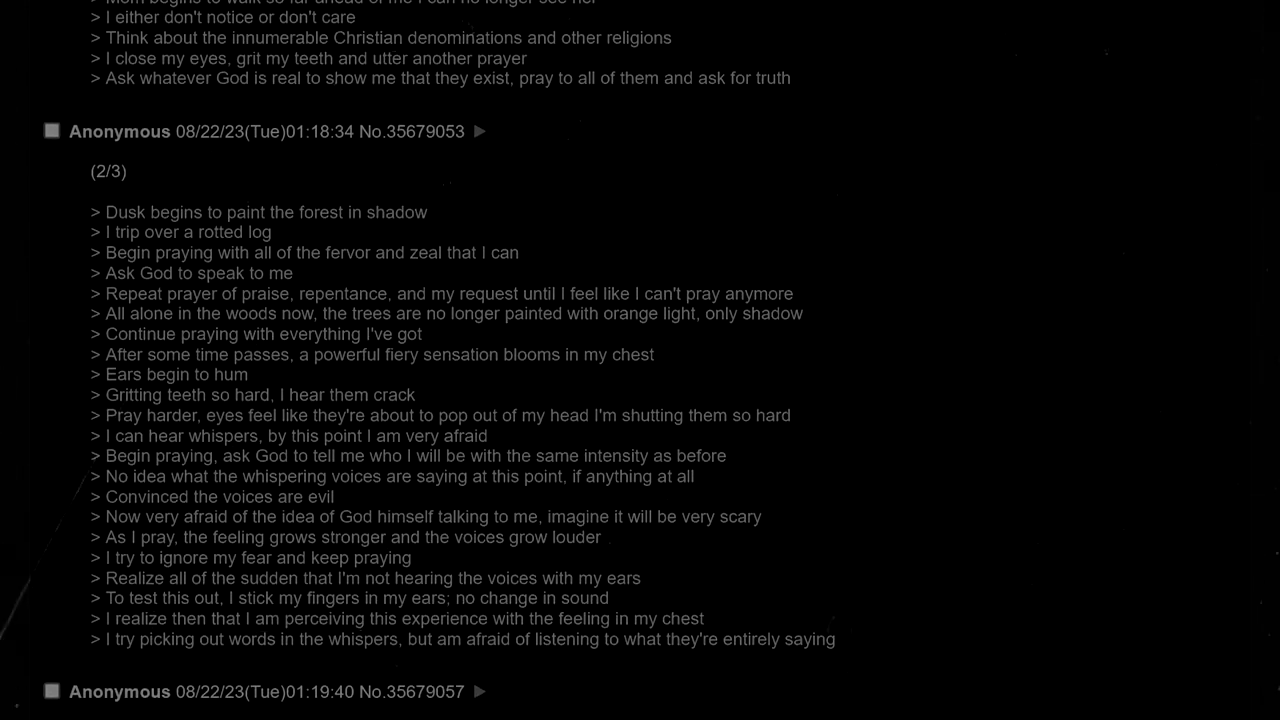
scroll(up, 3)
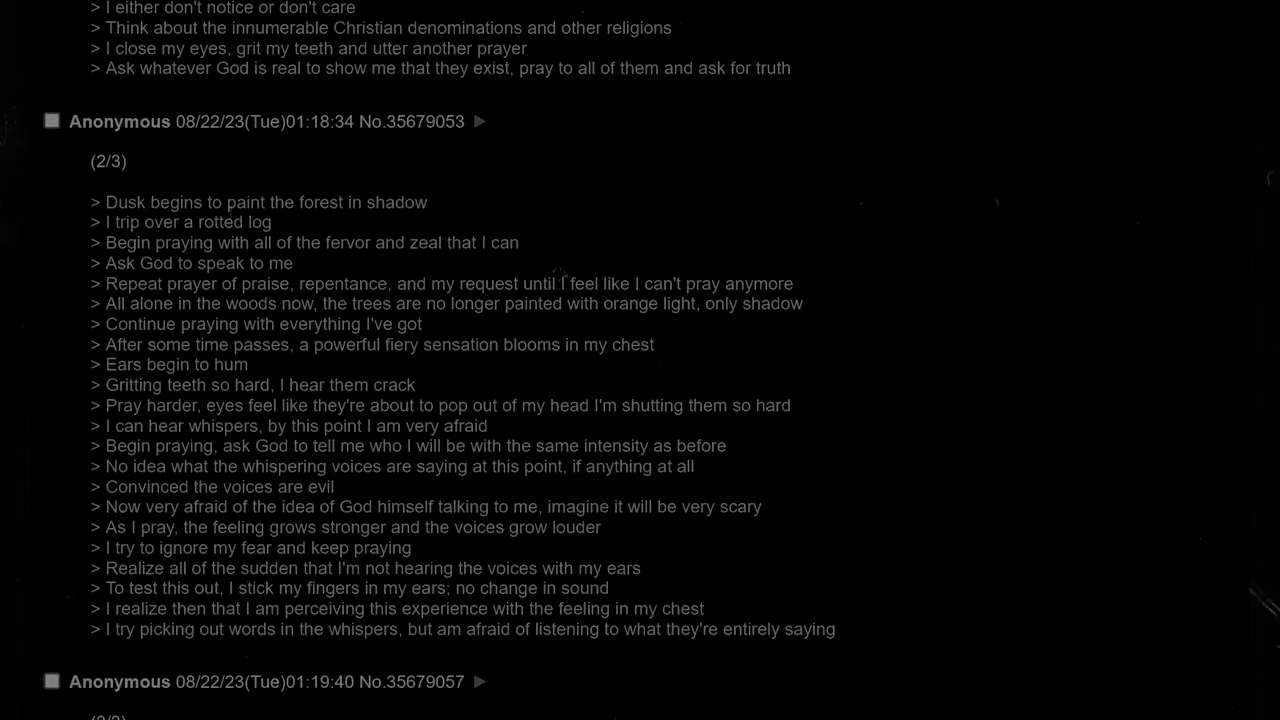
scroll(down, 3)
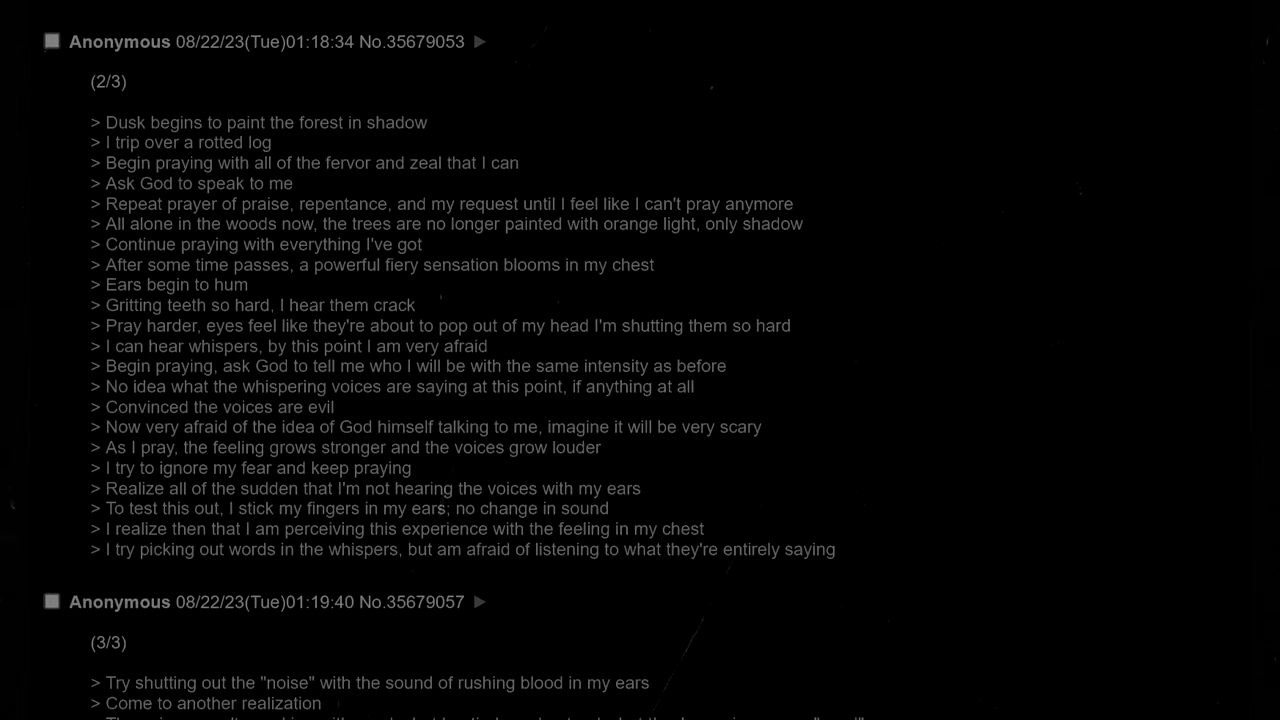
scroll(up, 3)
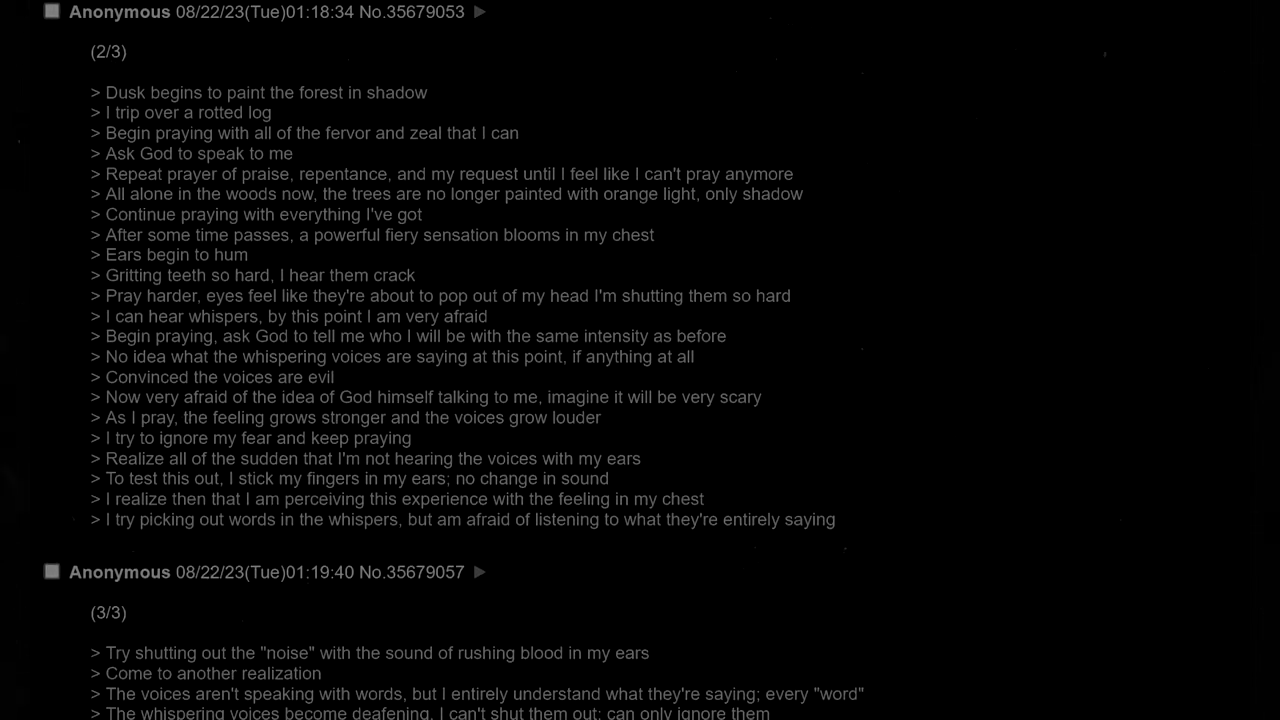
scroll(down, 3)
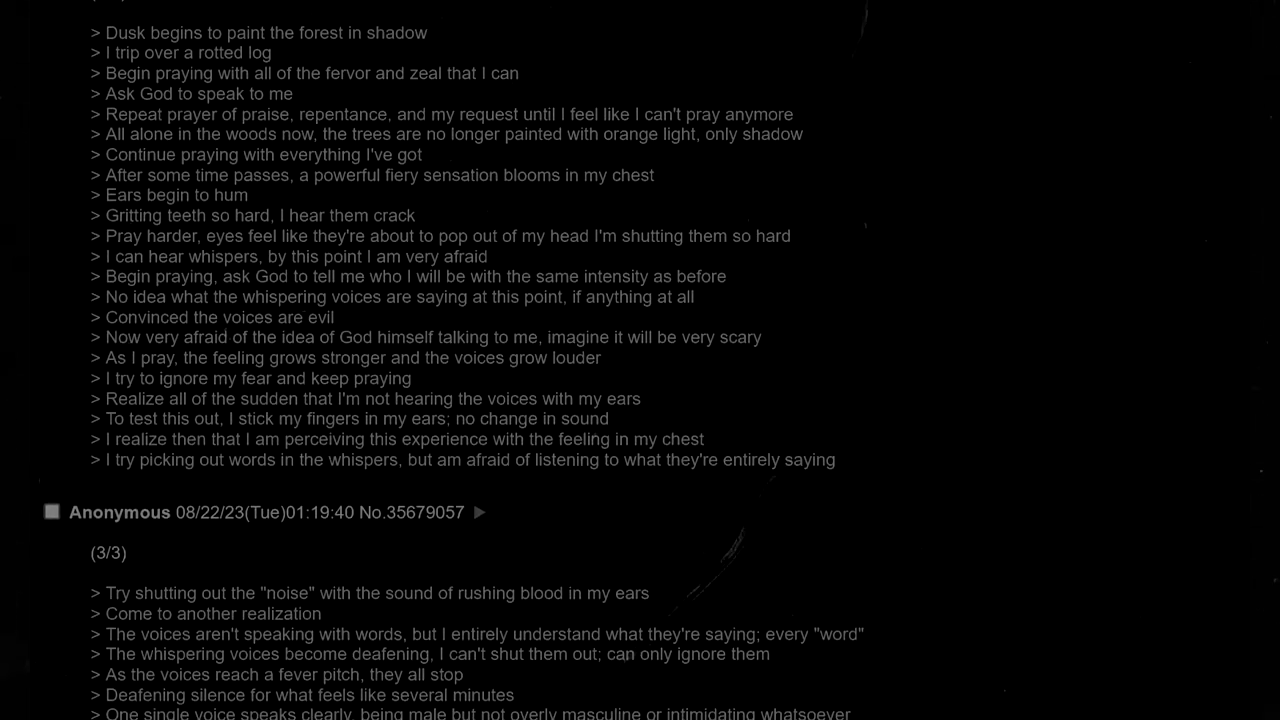
scroll(down, 3)
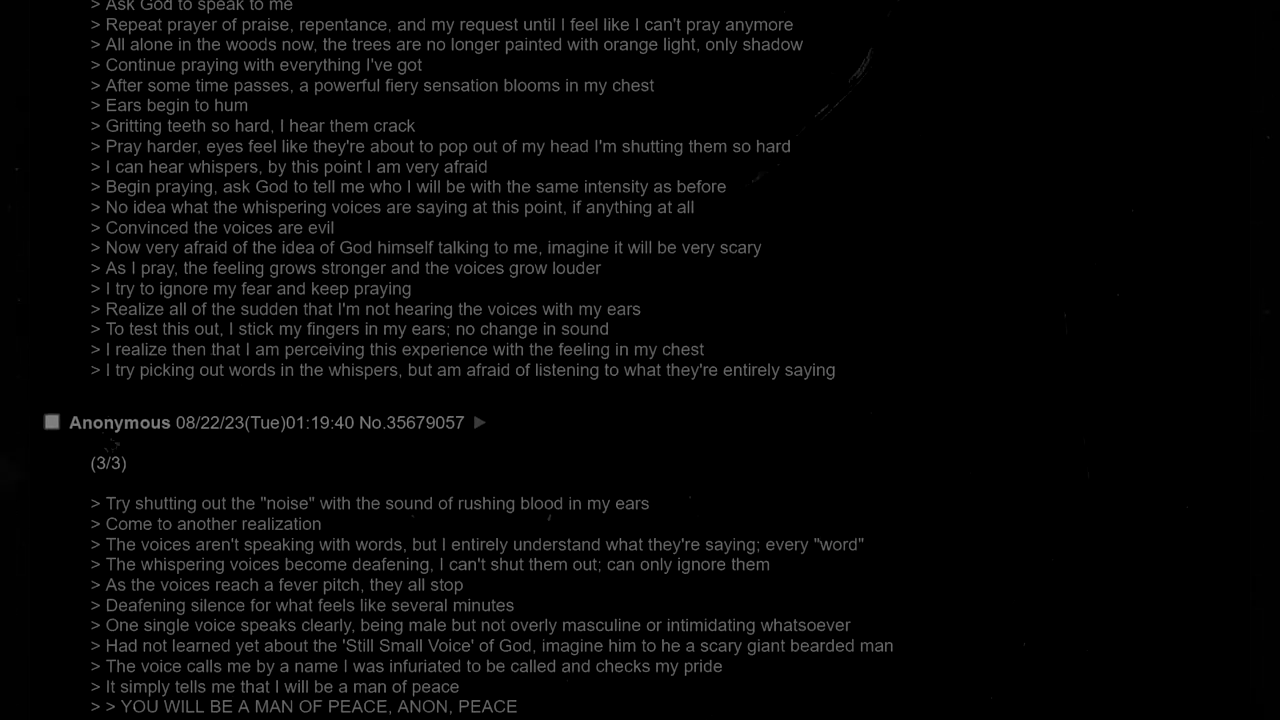
scroll(down, 3)
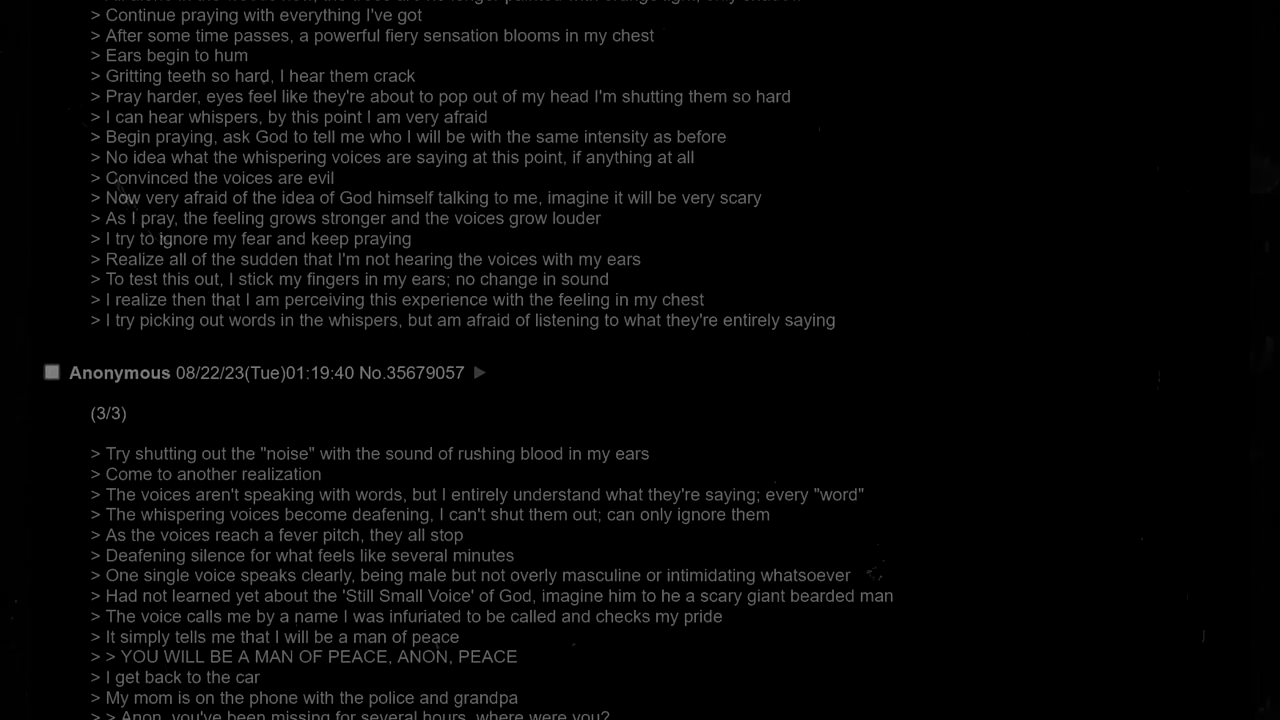
scroll(up, 3)
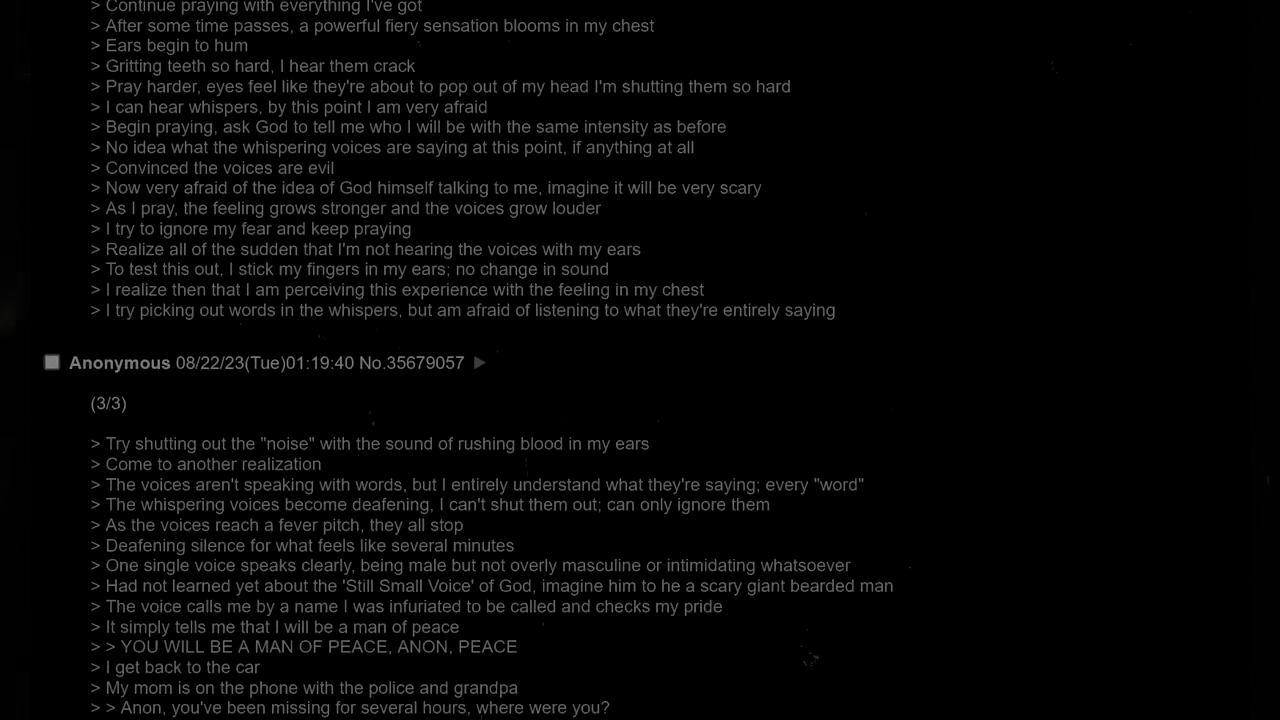
scroll(down, 3)
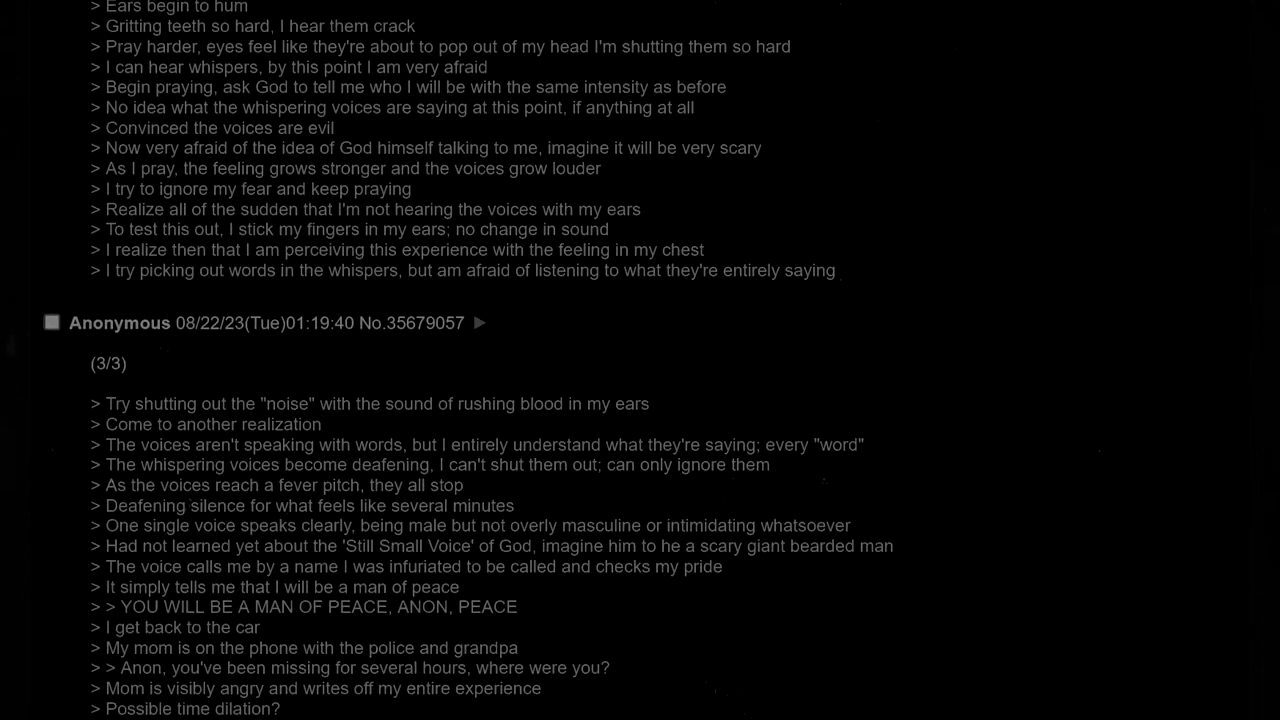
scroll(down, 3)
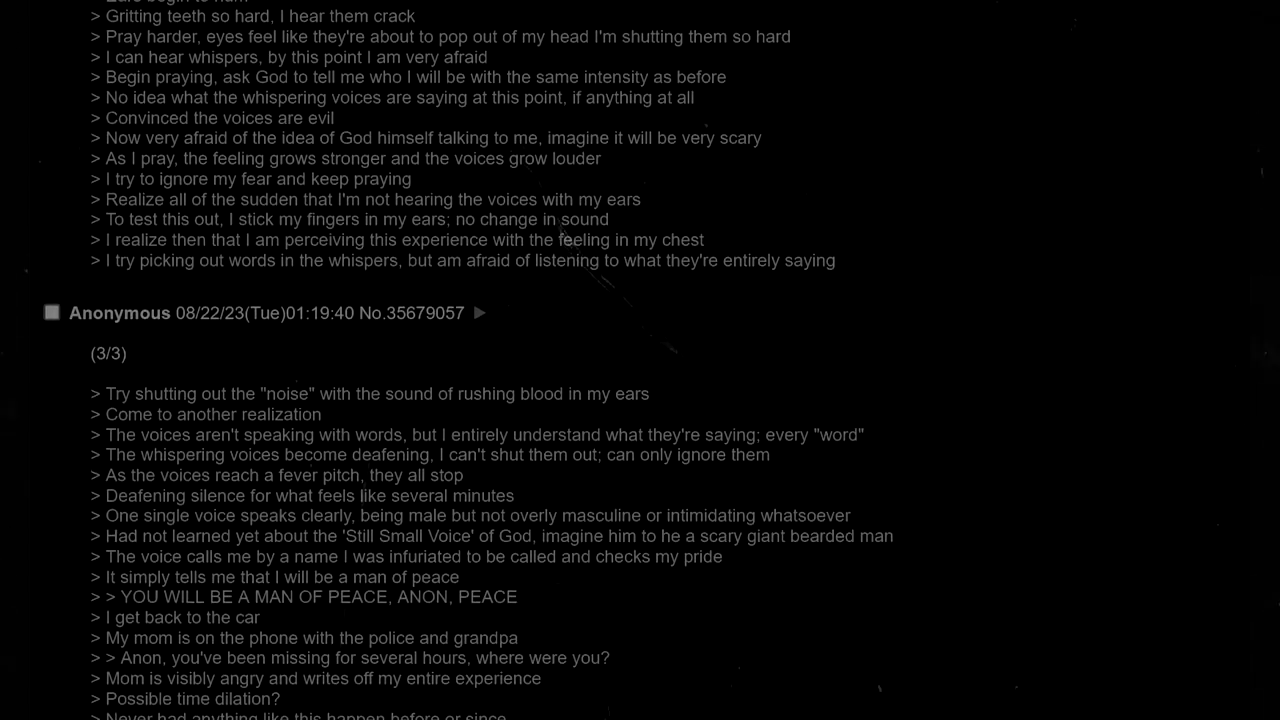
scroll(down, 3)
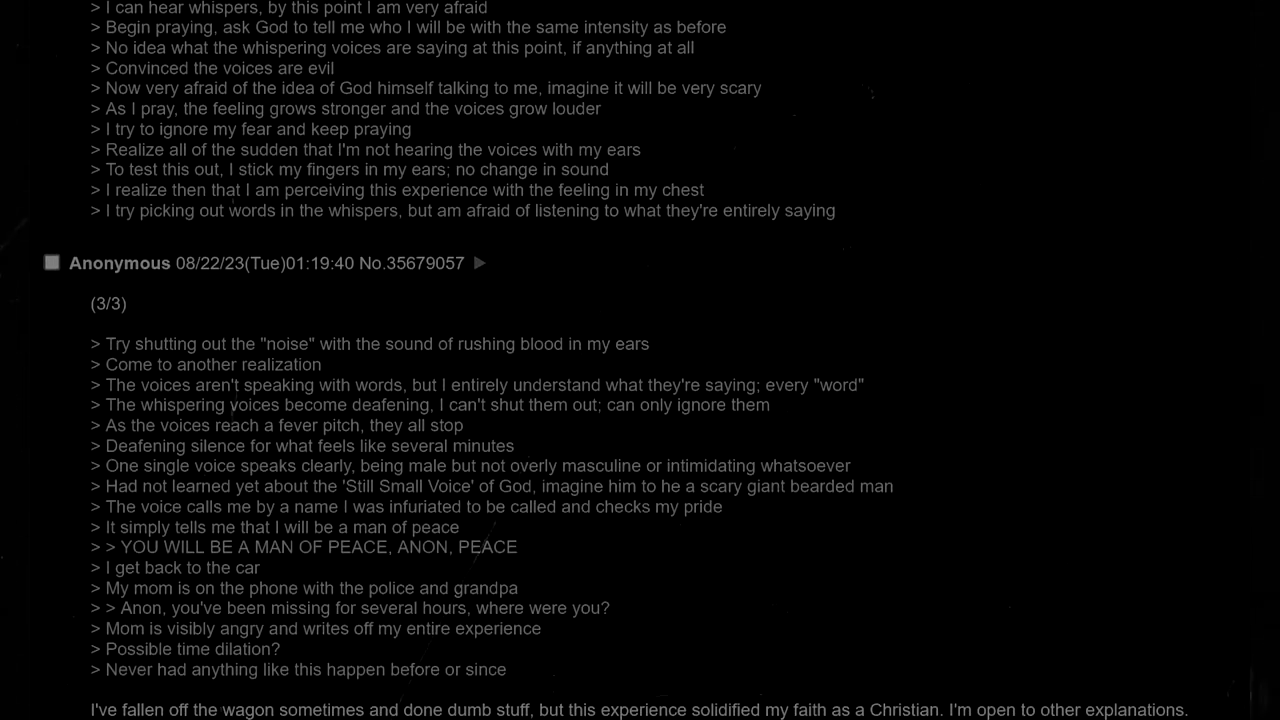
scroll(up, 3)
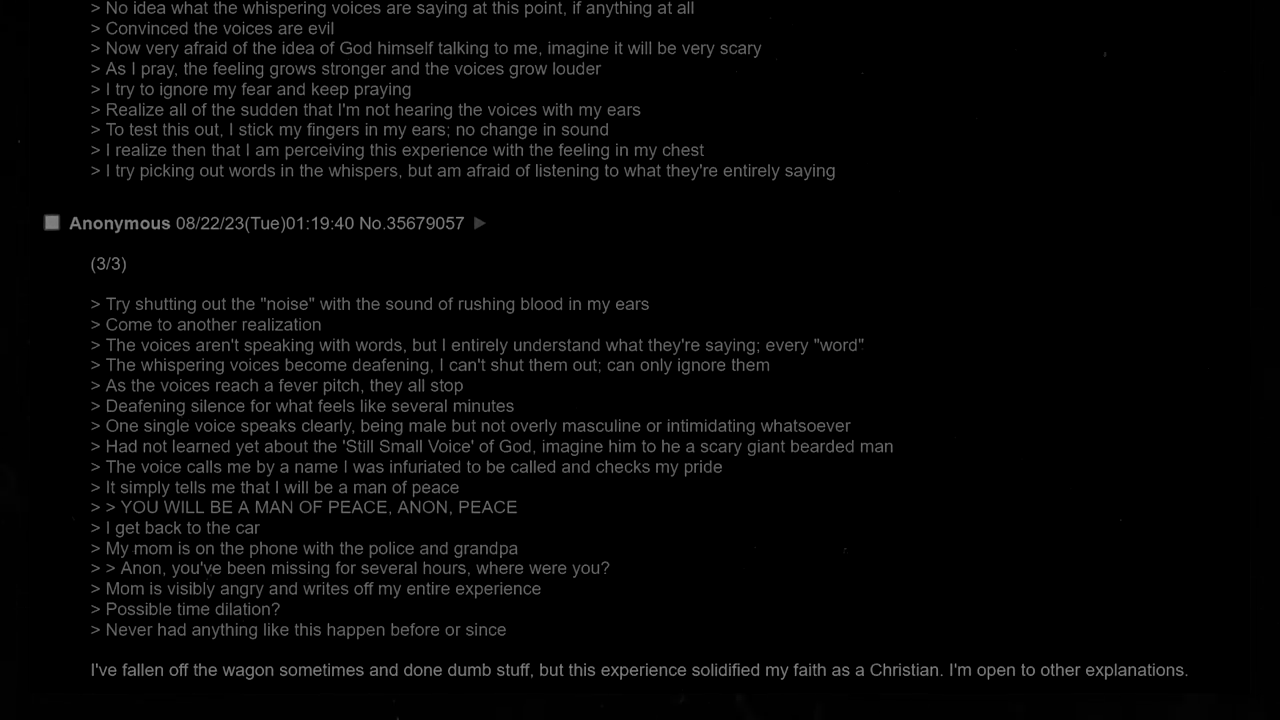
scroll(up, 3)
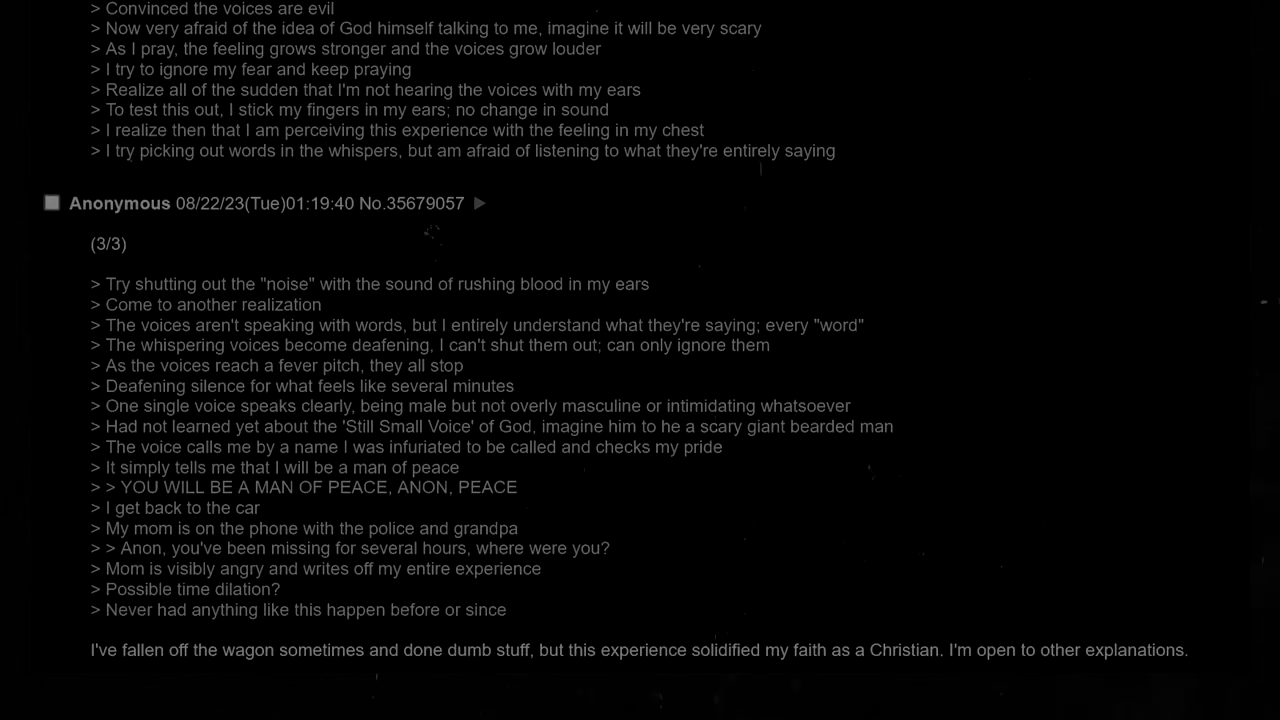
scroll(up, 3)
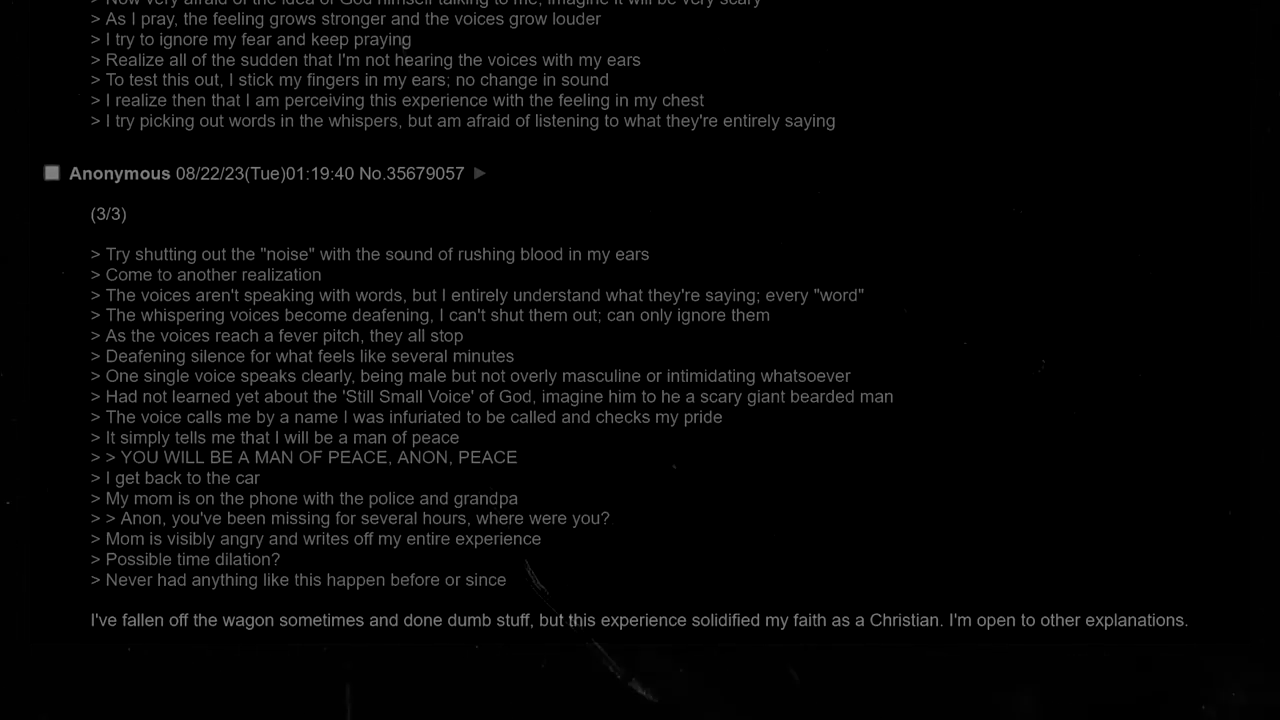
scroll(up, 3)
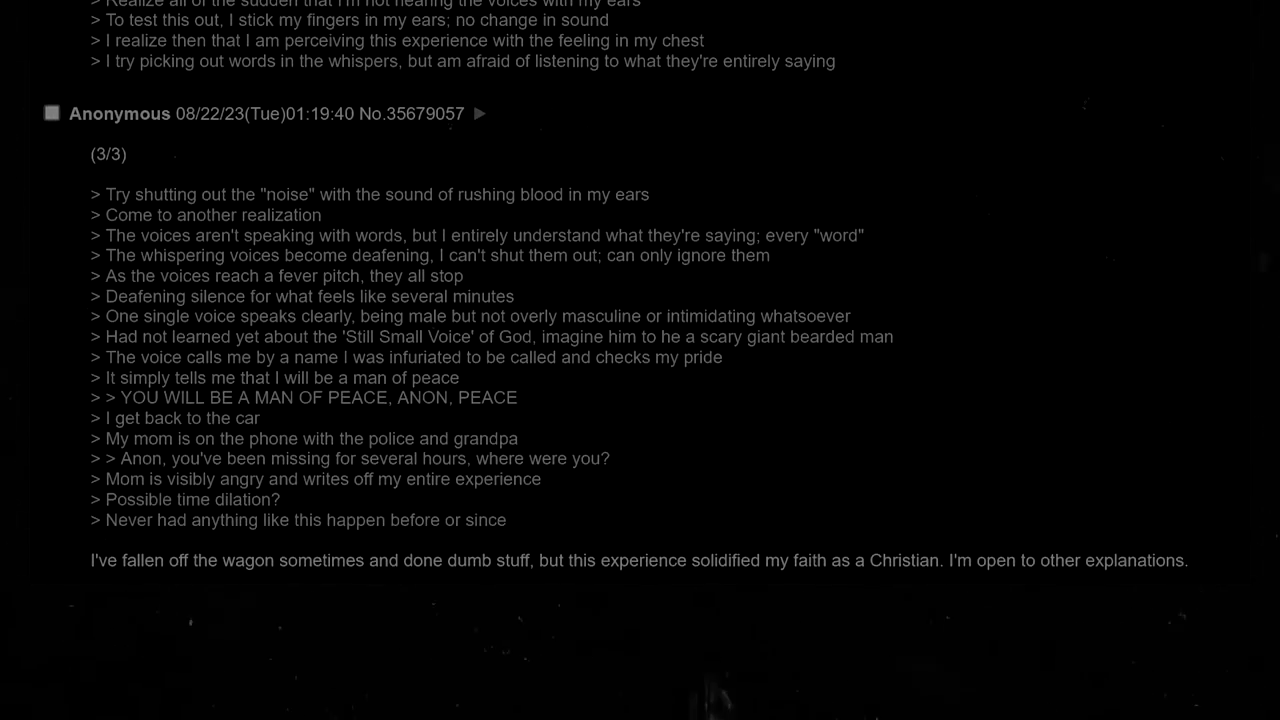
scroll(up, 3)
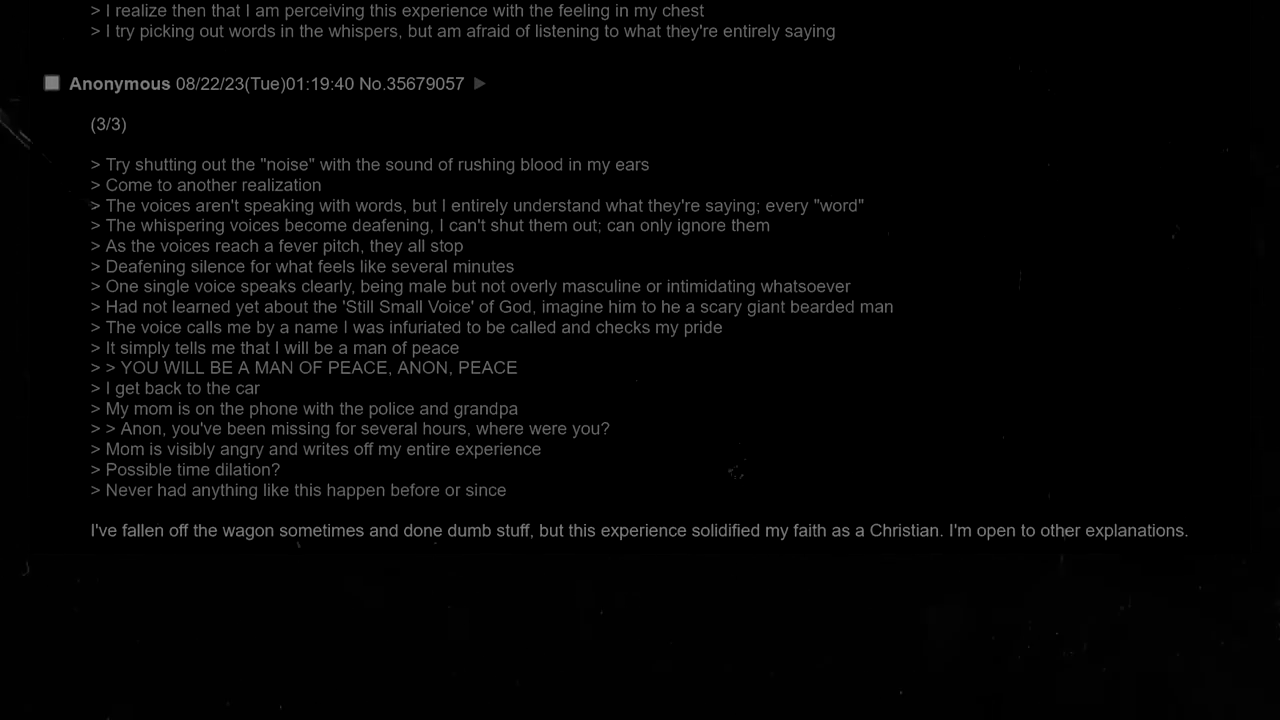
scroll(up, 3)
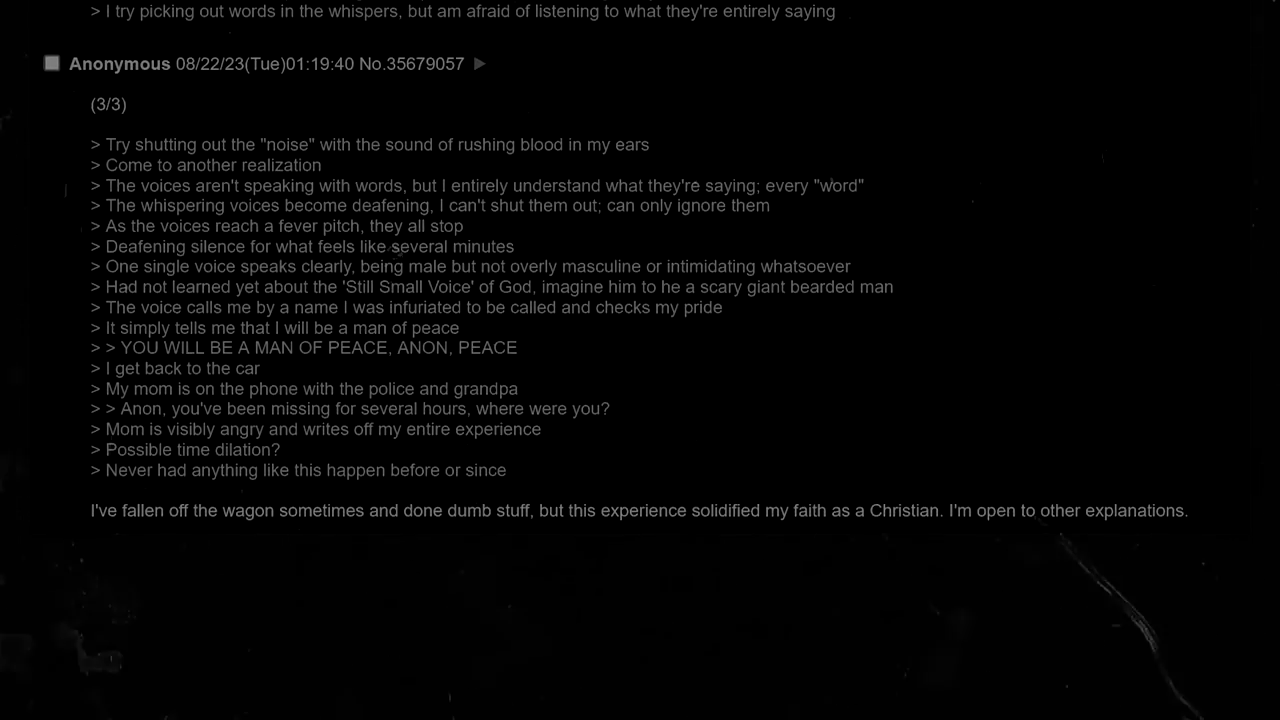
scroll(up, 3)
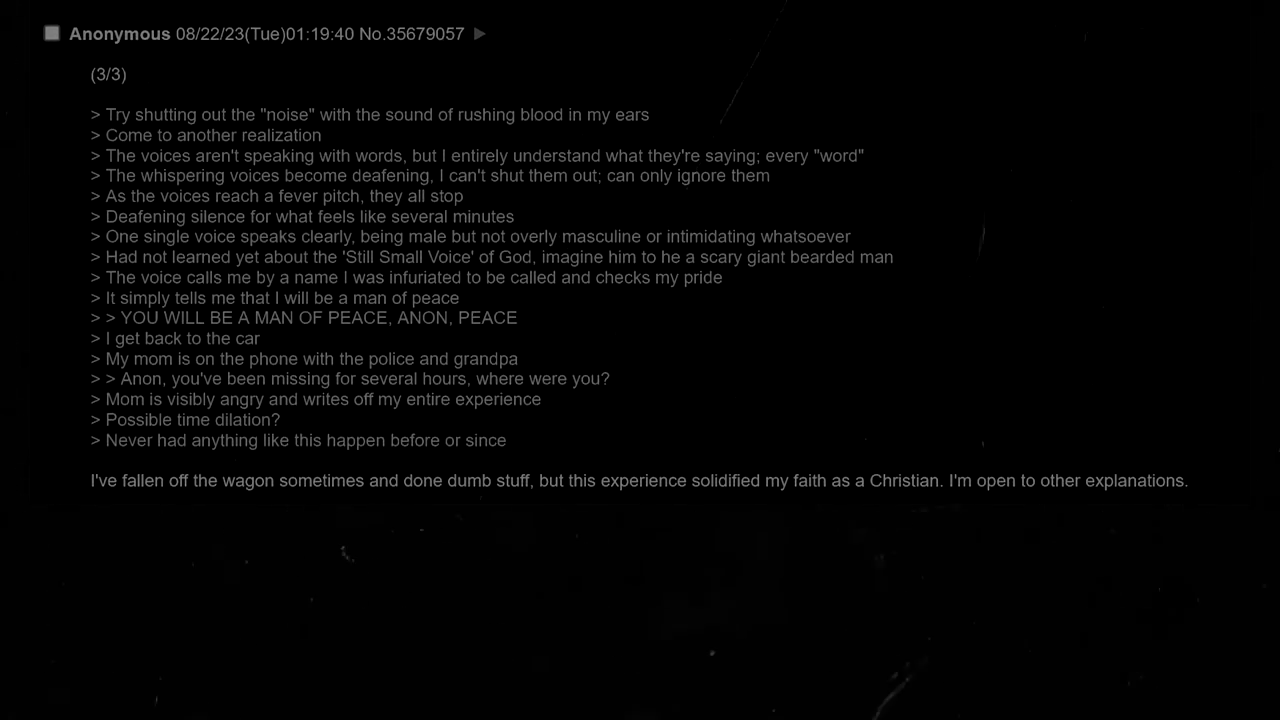
scroll(up, 3)
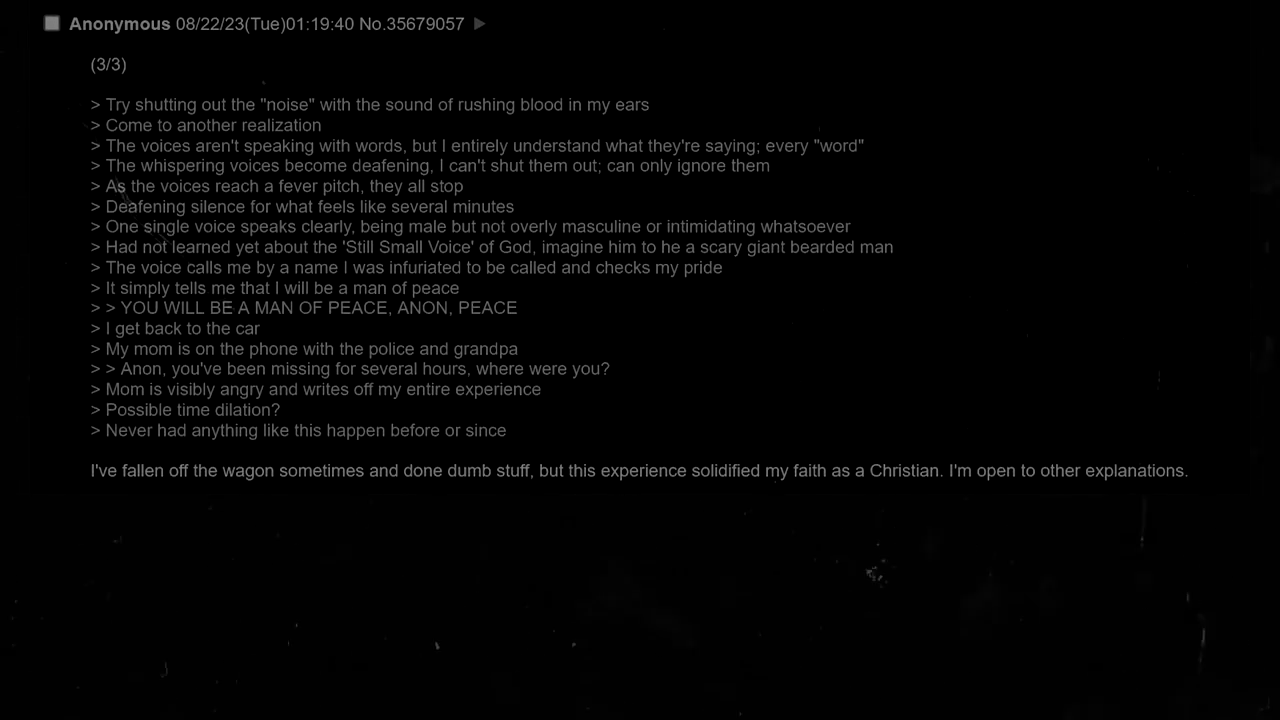
scroll(up, 3)
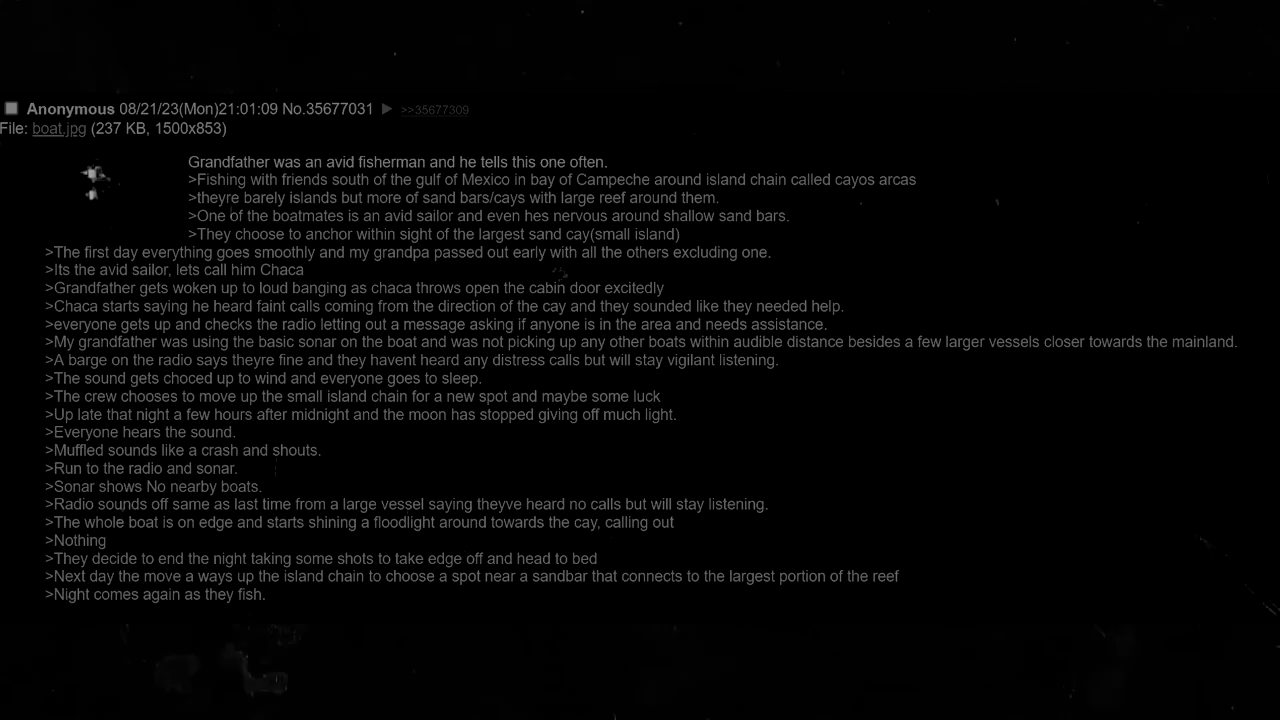
scroll(down, 3)
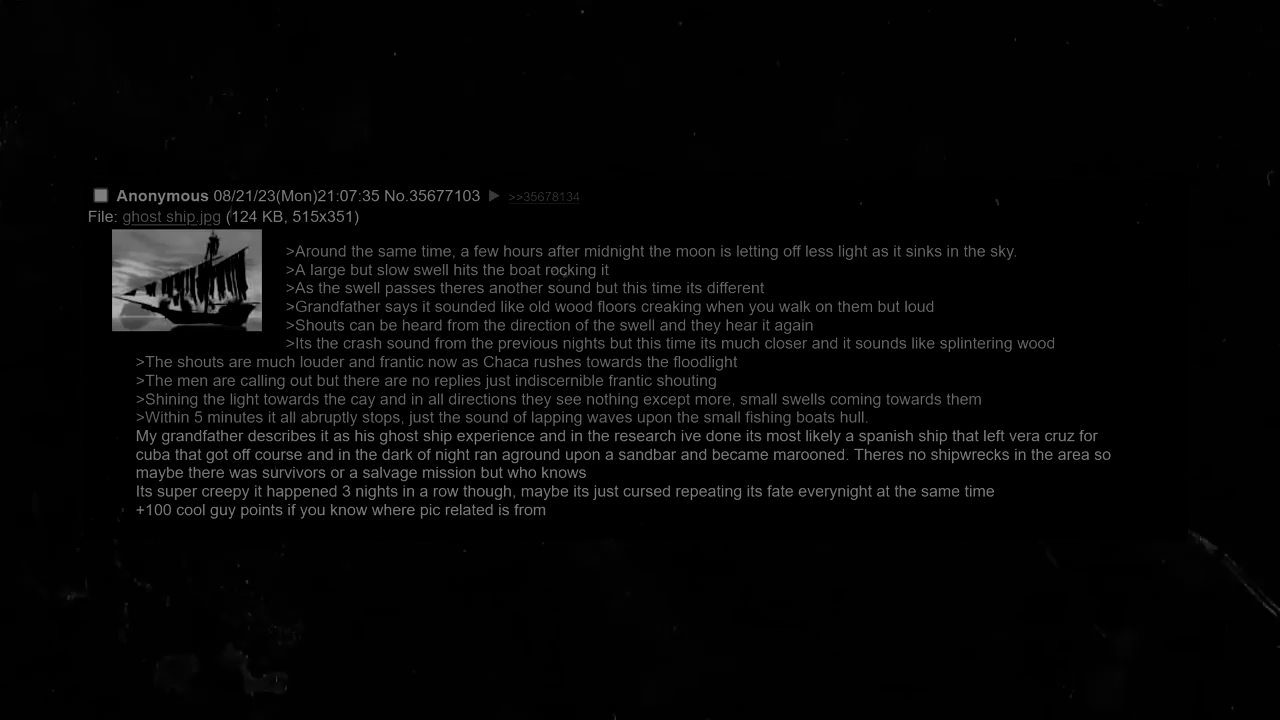
scroll(up, 3)
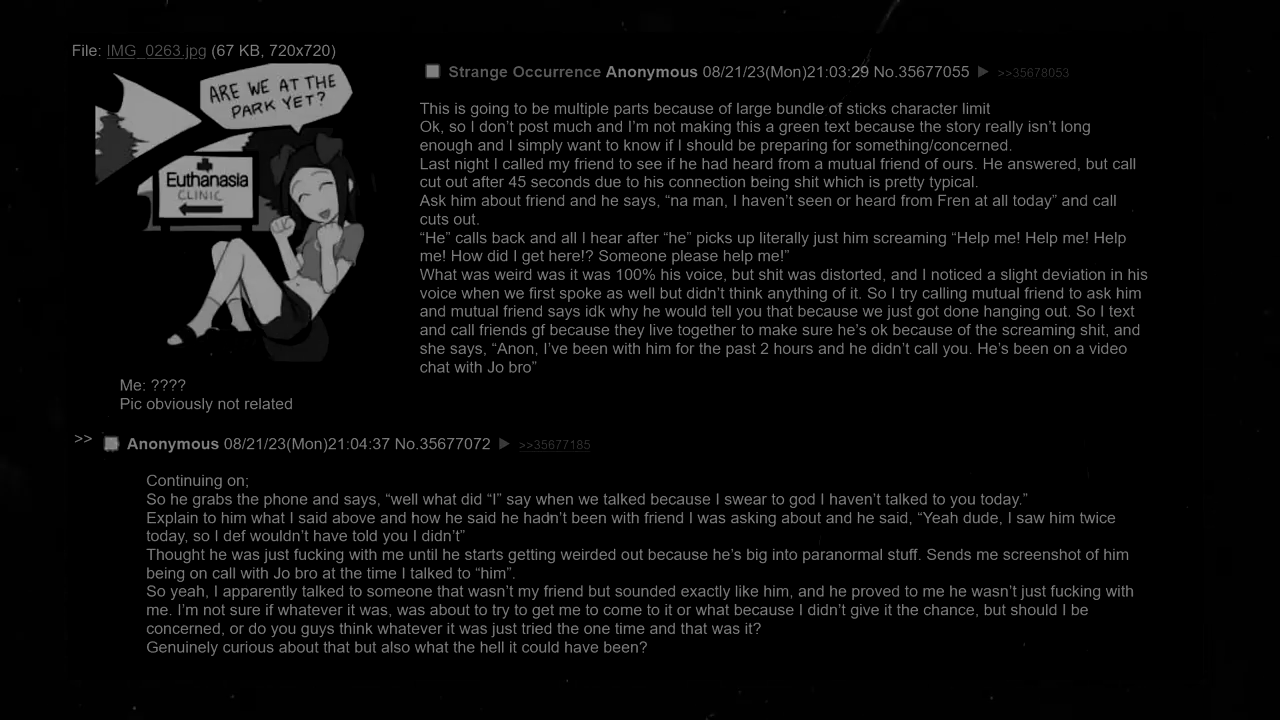
scroll(down, 3)
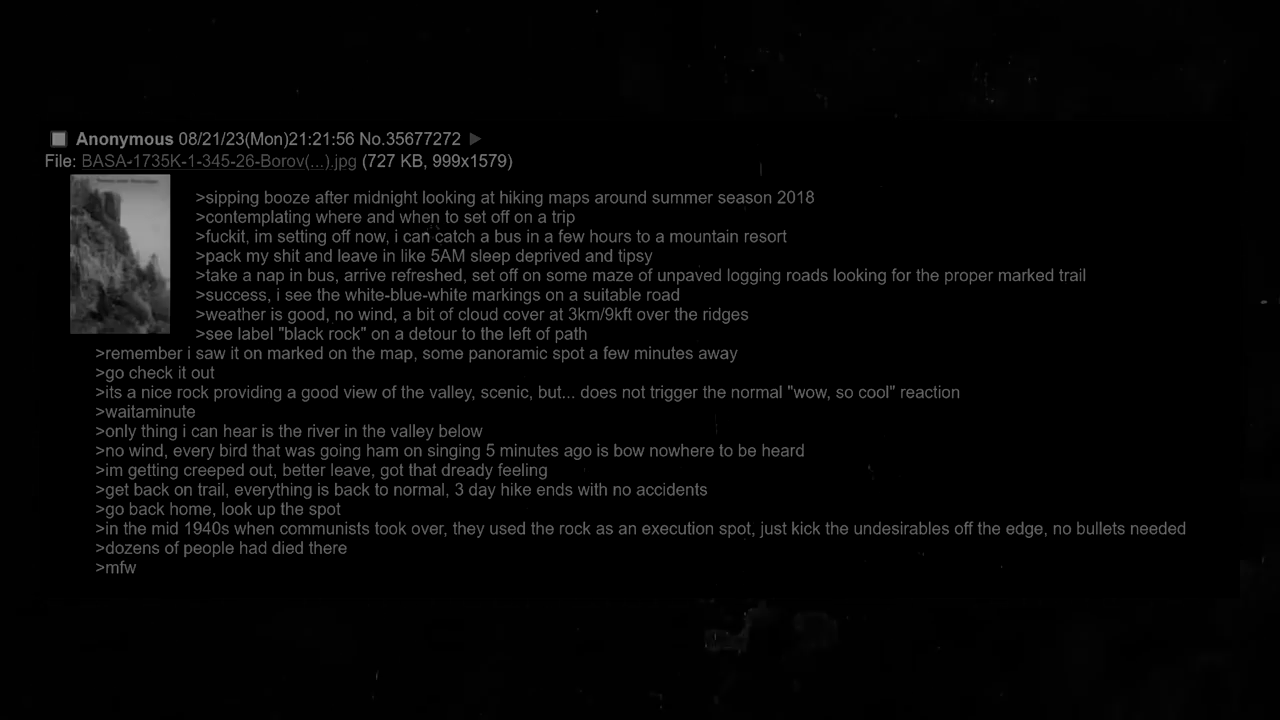
scroll(down, 3)
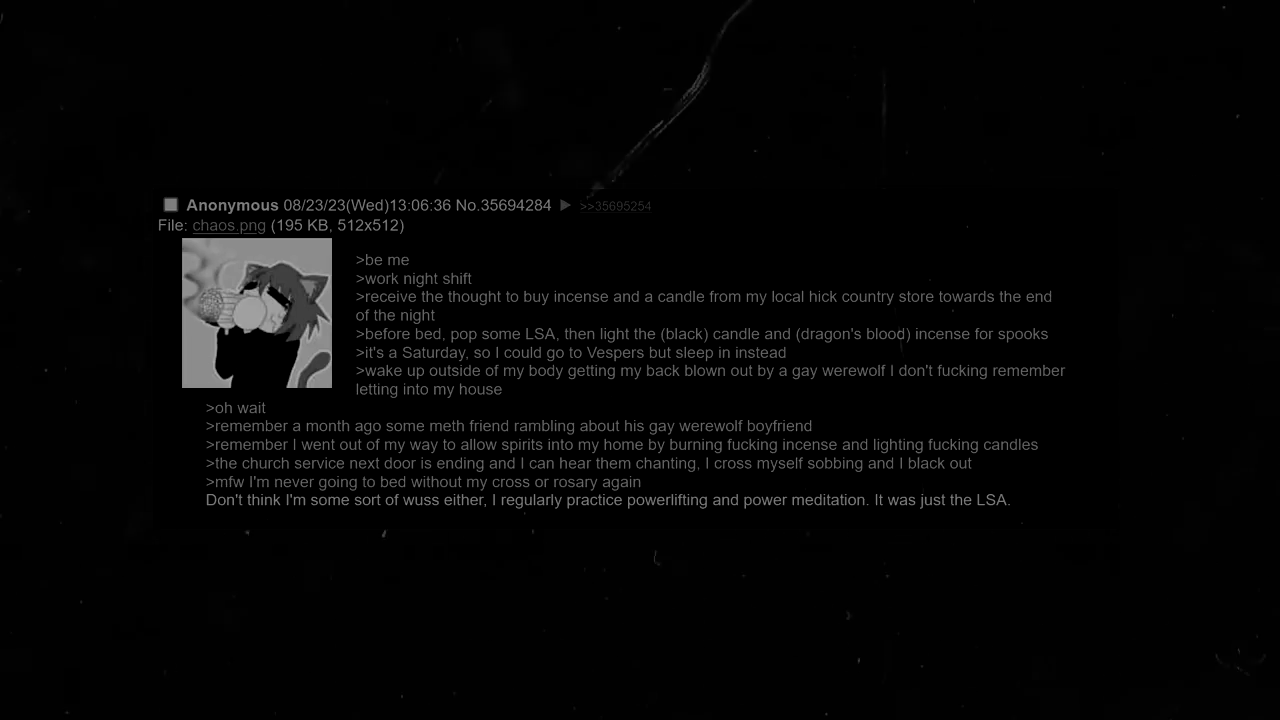